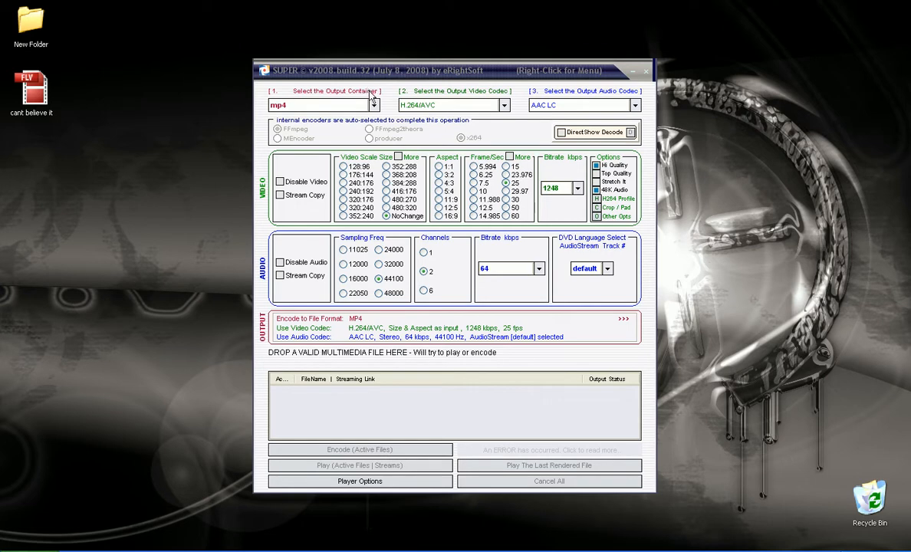
mouse_move(373, 105)
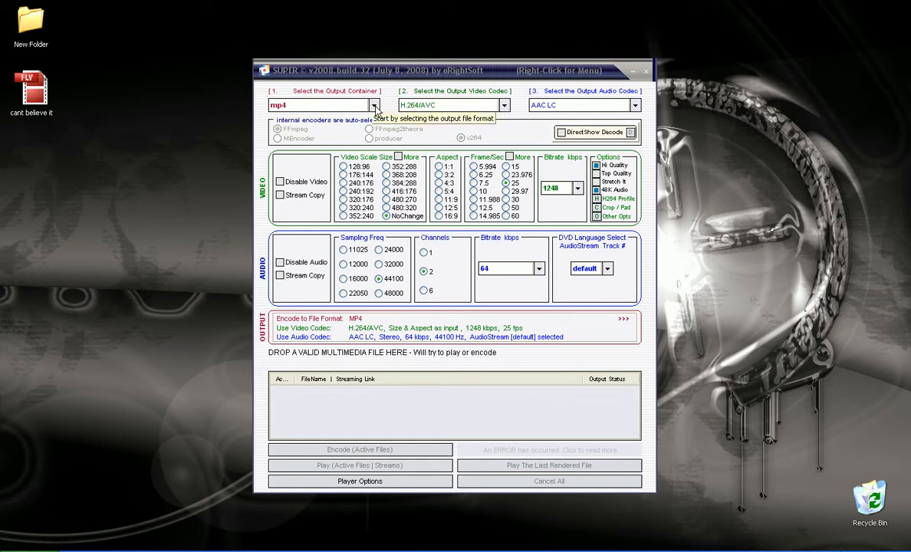
- Keep mp4 selected as the output container format
click(373, 105)
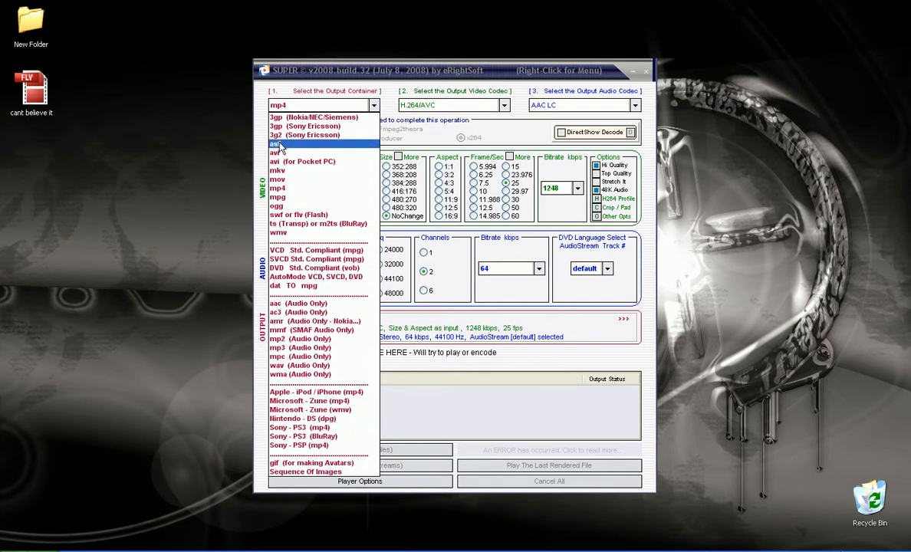
click(276, 145)
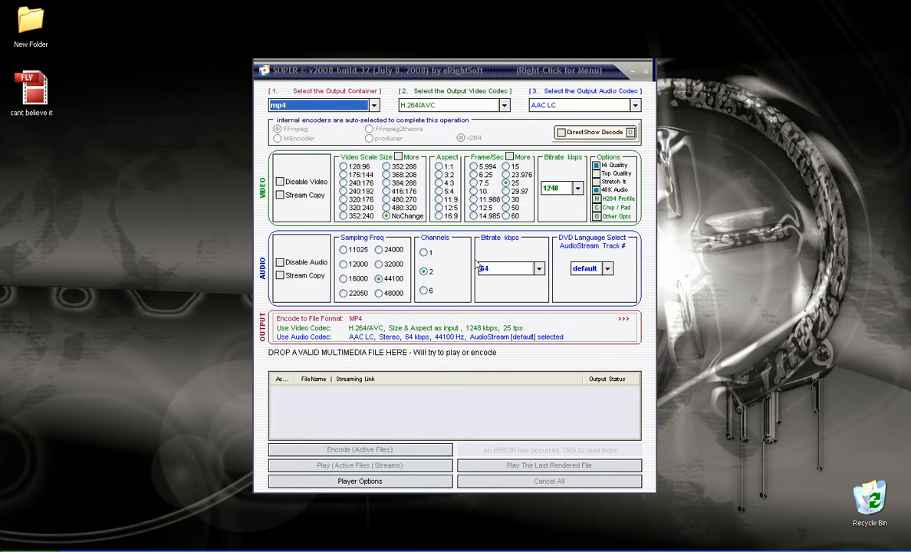
mouse_move(63, 122)
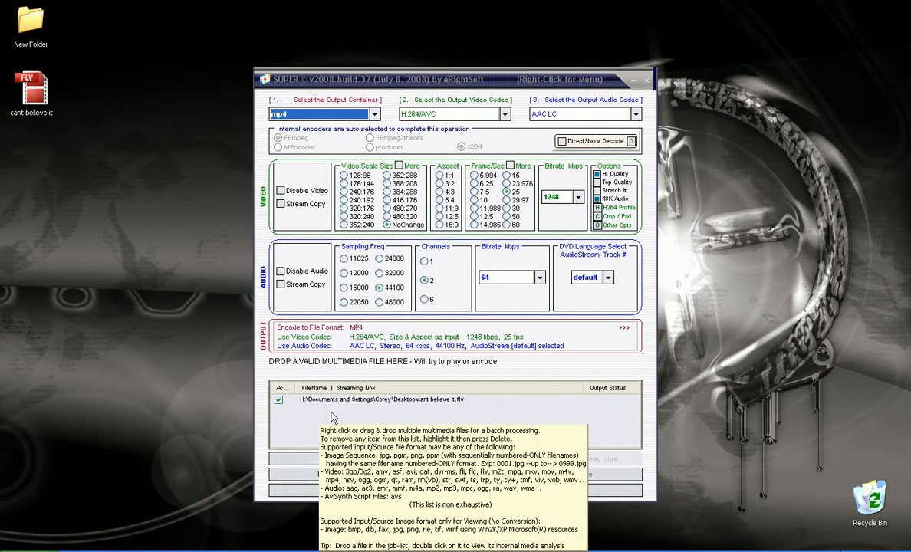
- Load cant believe it.flv into the job list and select its row for encoding
click(381, 399)
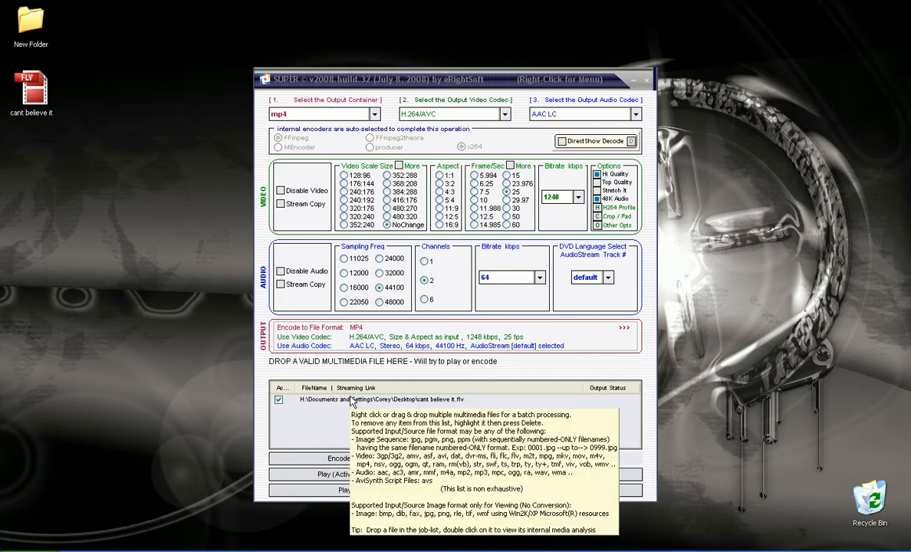
click(380, 399)
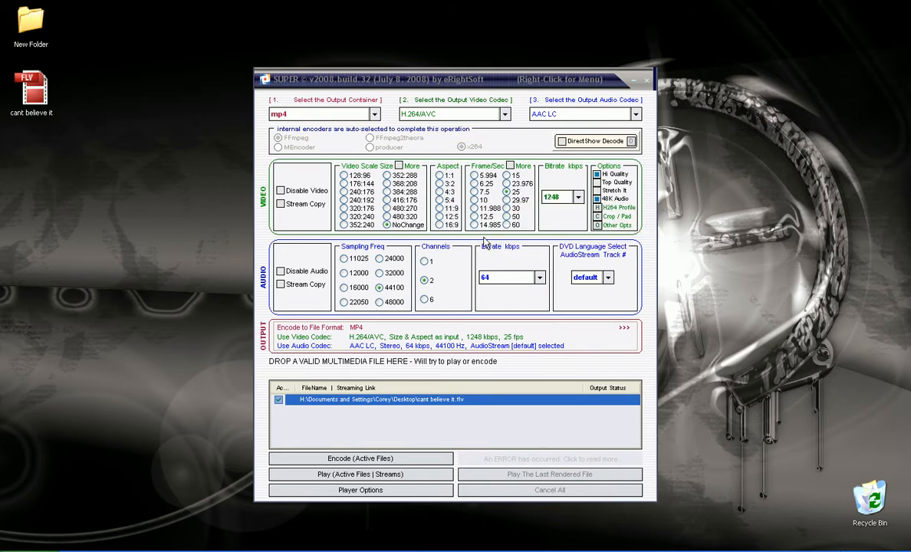
mouse_move(387, 225)
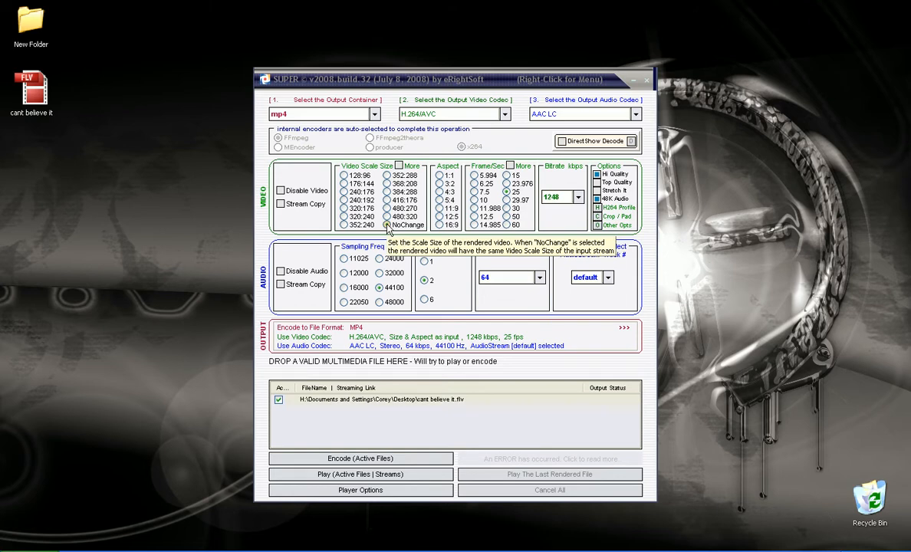
- Enable the larger scale sizes and set the output video size to 1280:720
click(387, 217)
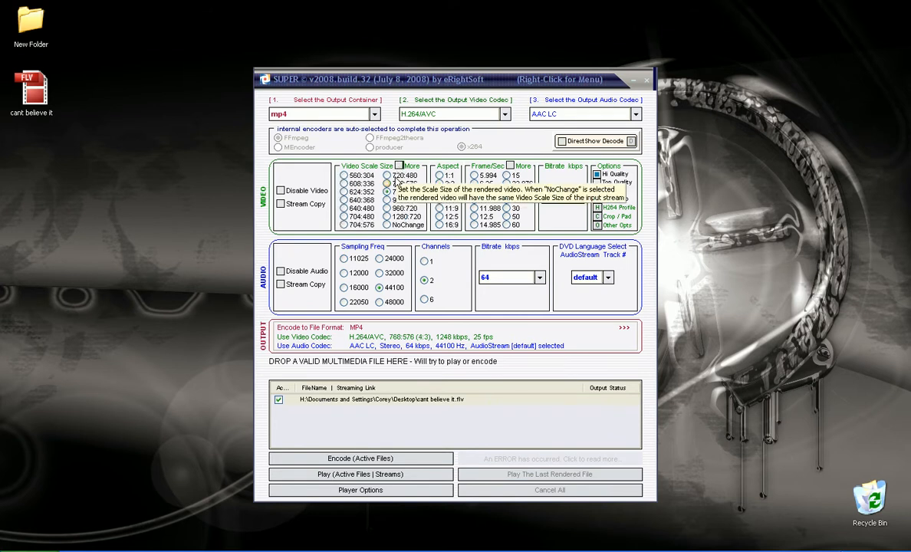
click(387, 217)
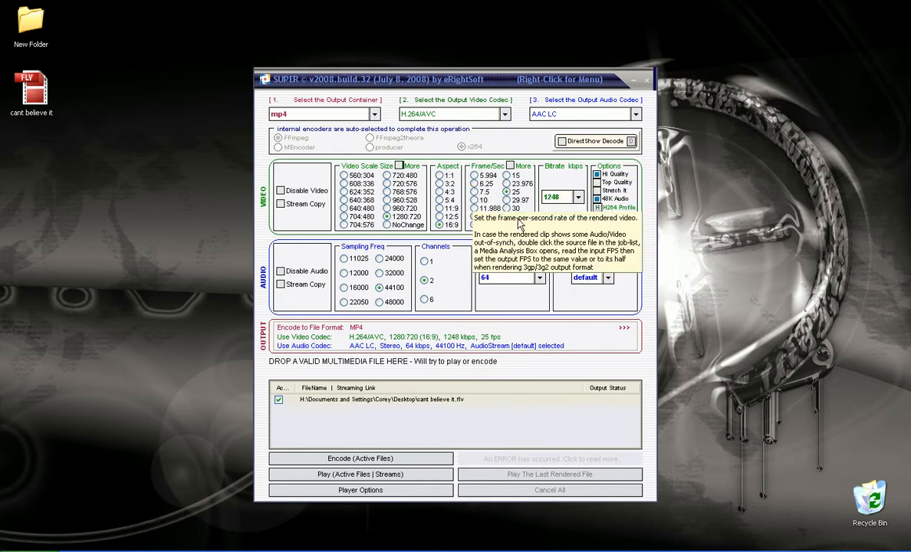
mouse_move(576, 197)
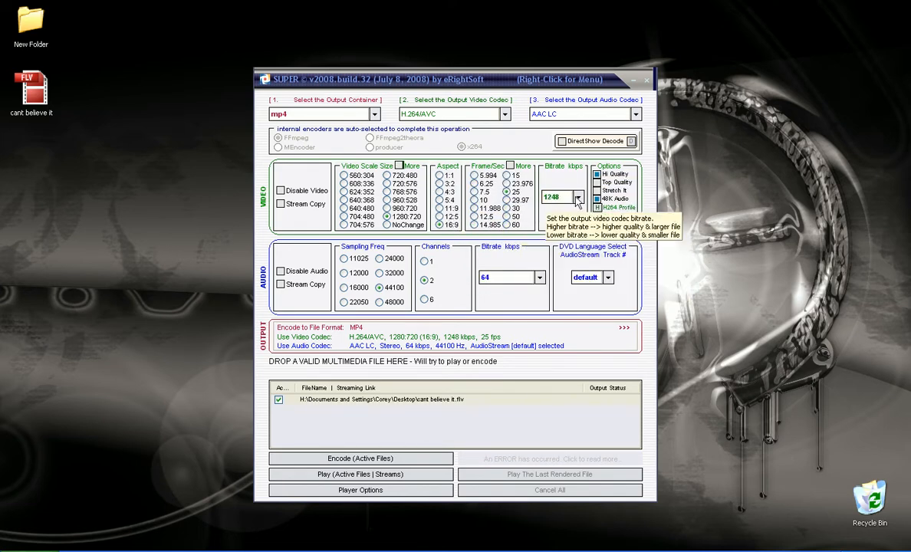
mouse_move(614, 190)
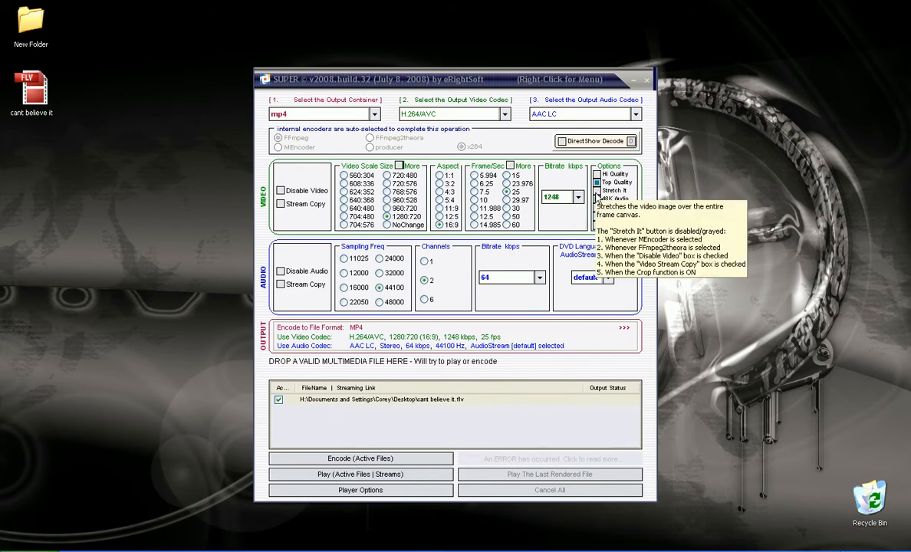
mouse_move(598, 207)
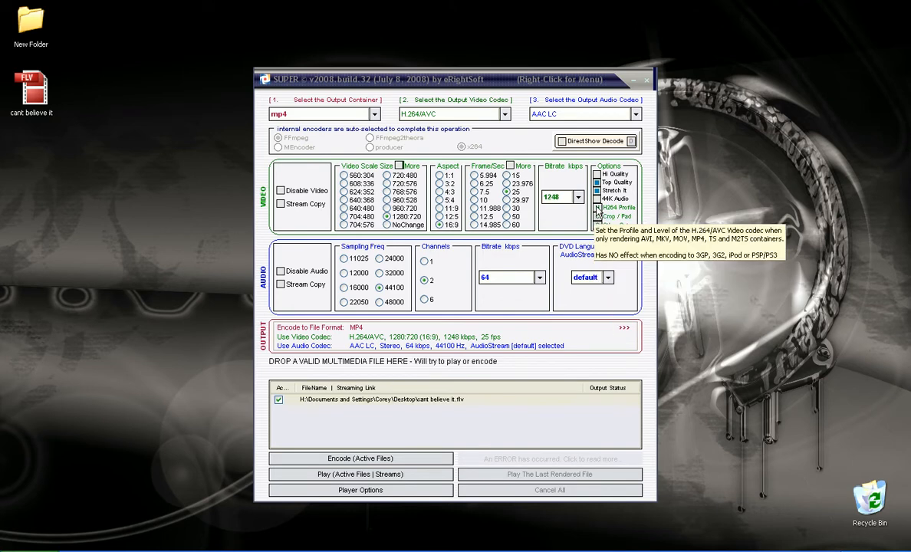
mouse_move(549, 266)
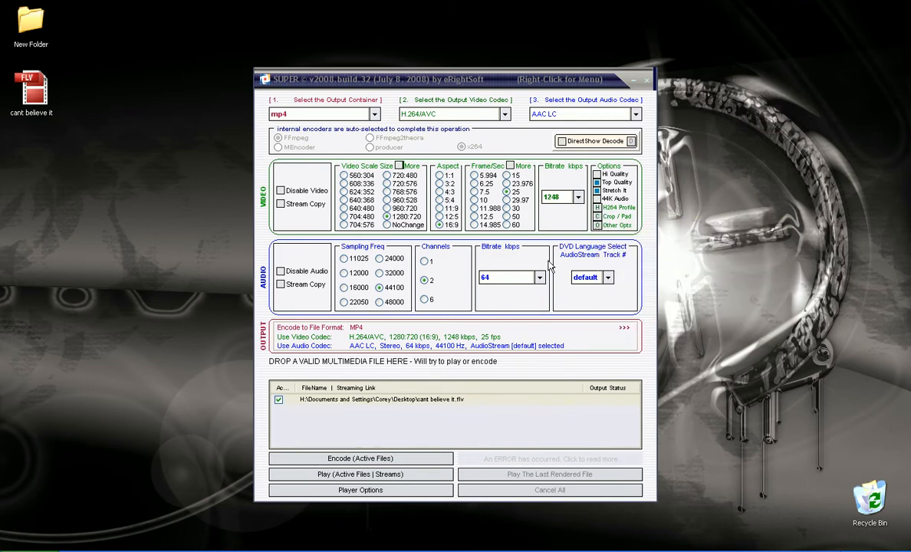
mouse_move(600, 208)
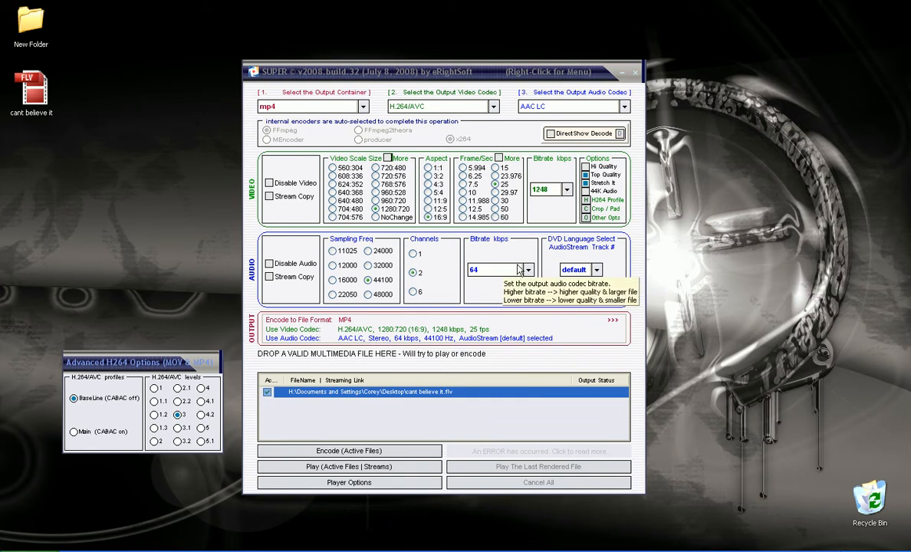
mouse_move(431, 328)
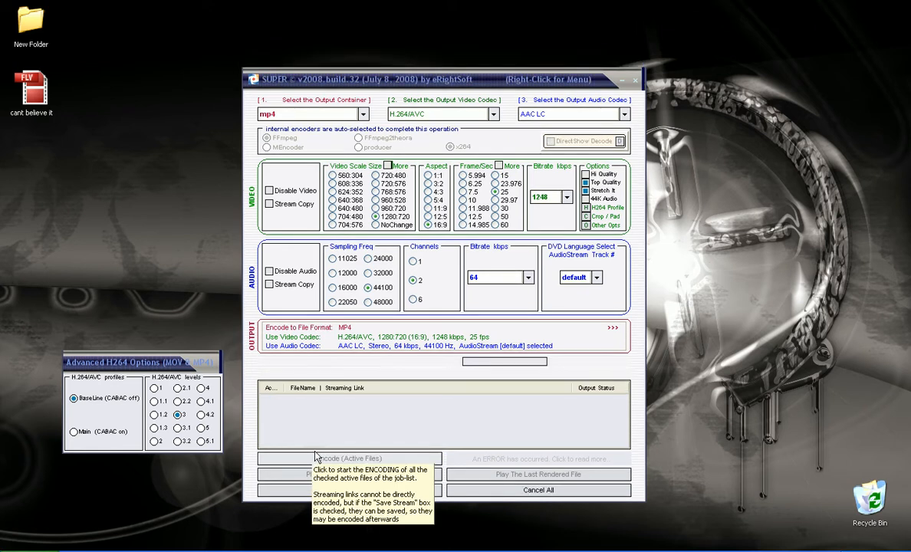
- Start encoding the FLV to MP4 and nudge the converter window upward
click(349, 458)
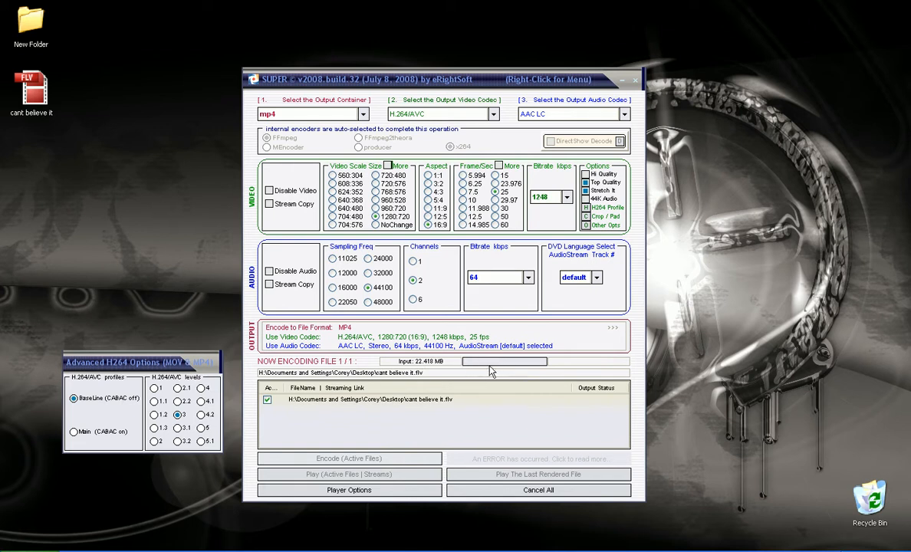
mouse_move(533, 363)
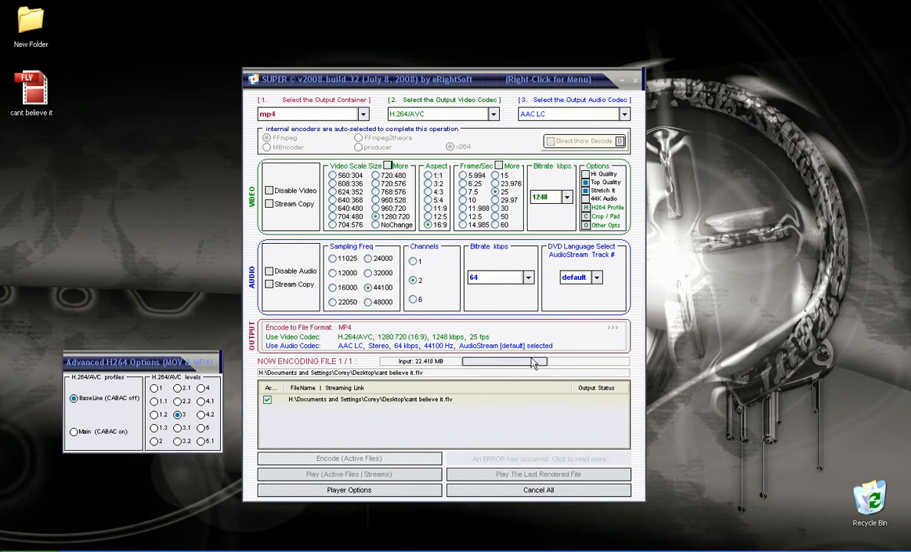
drag(437, 79, 437, 55)
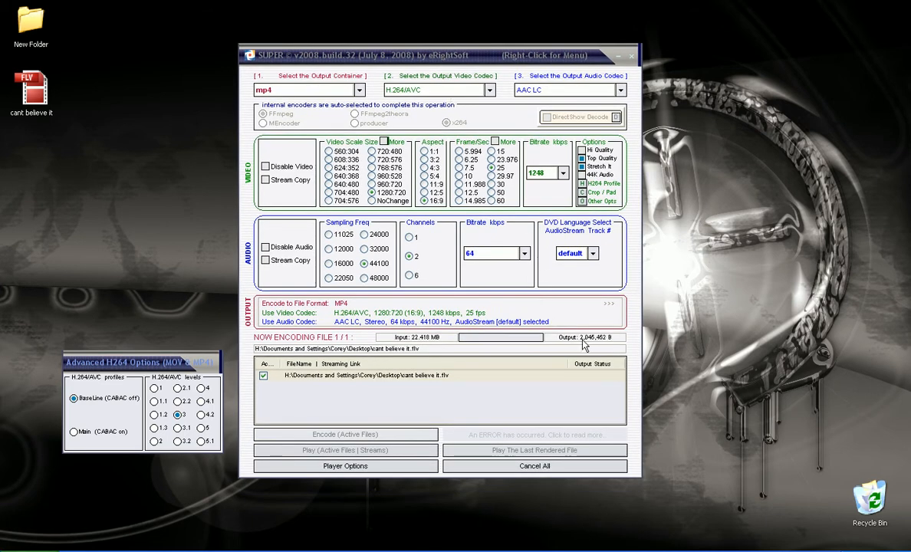
mouse_move(487, 296)
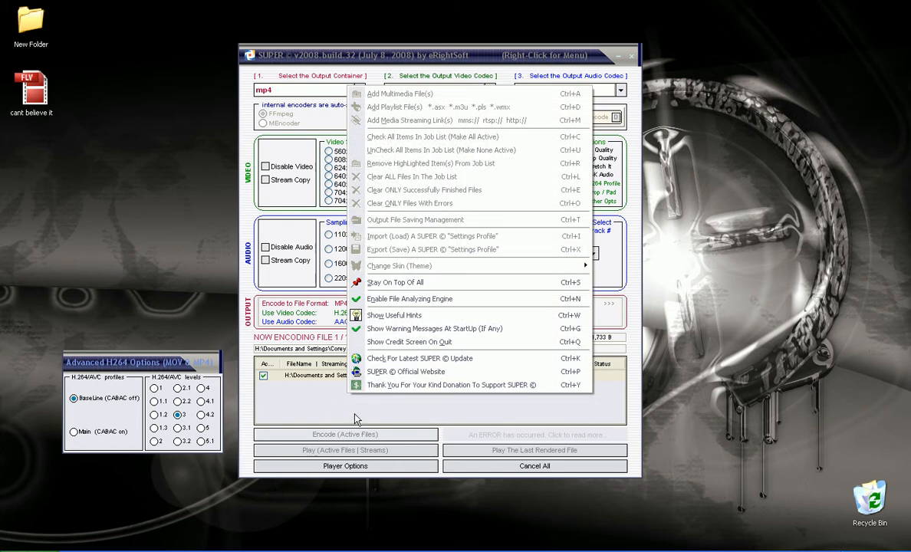
mouse_move(360, 410)
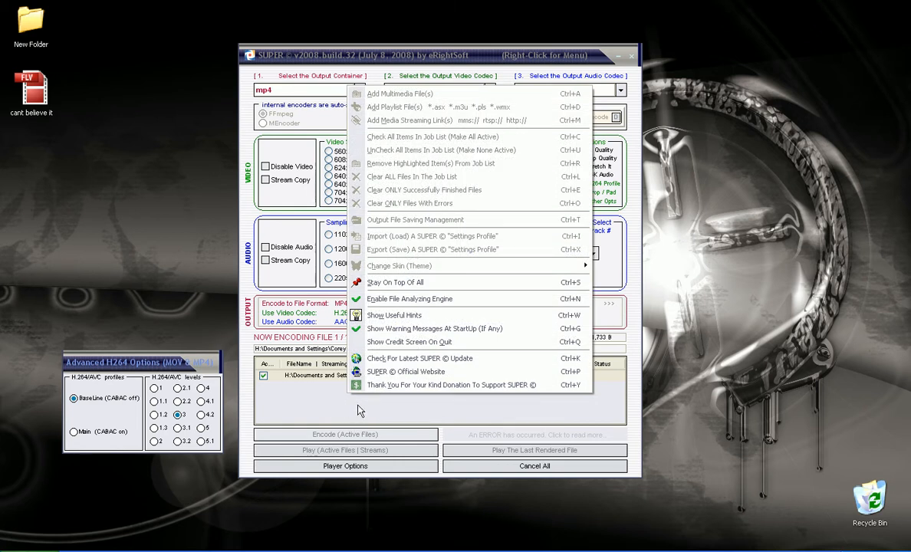
mouse_move(410, 299)
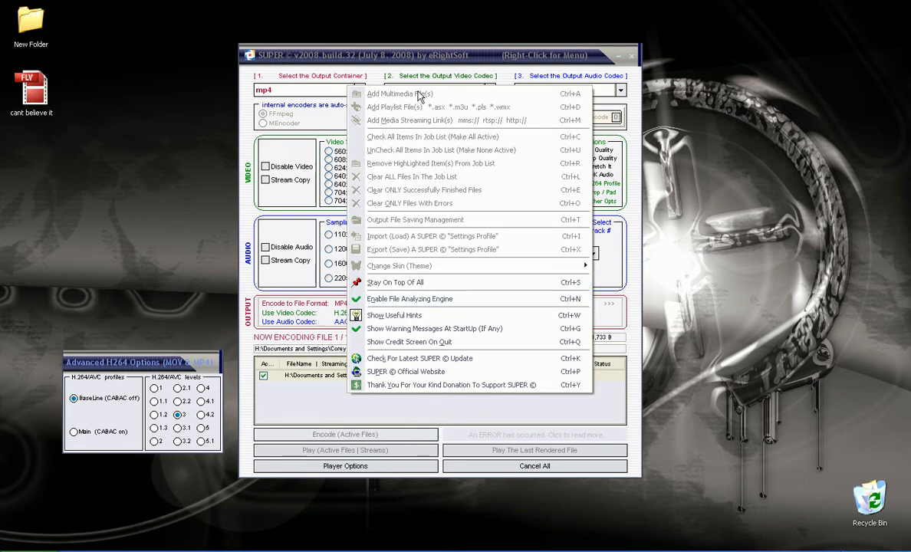
mouse_move(399, 257)
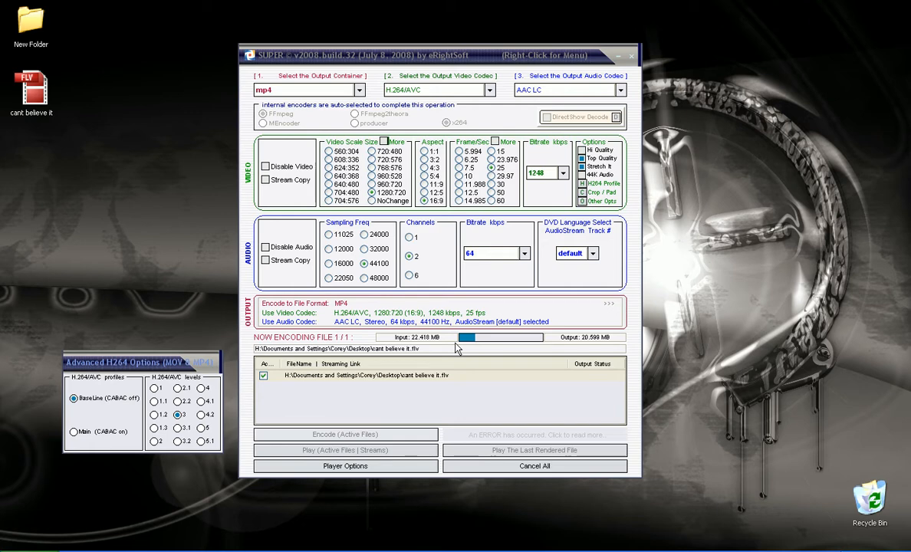
- Let the encode run until output passes about 20 MB, exceeding the 22.4 MB input
click(358, 90)
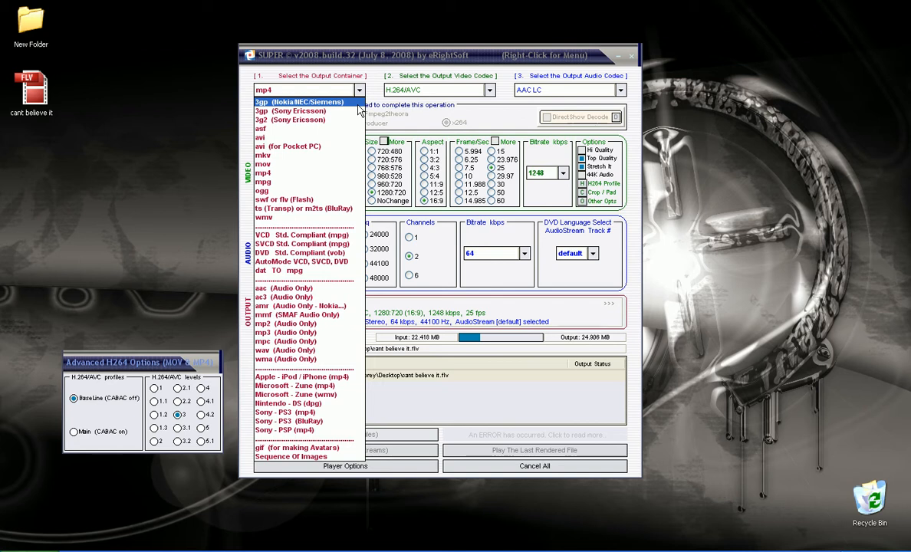
mouse_move(291, 456)
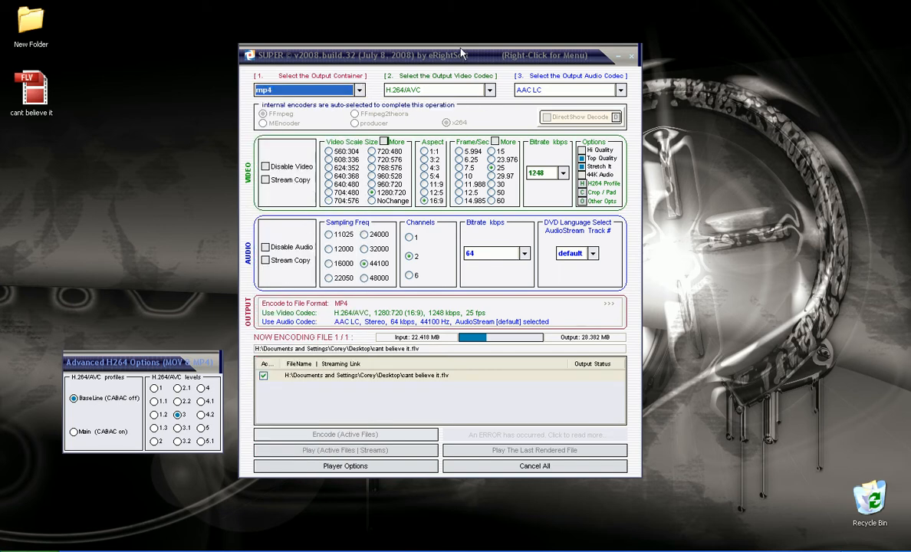
- Shift the converter window further right while the job ends as Cancelled
drag(460, 54, 497, 54)
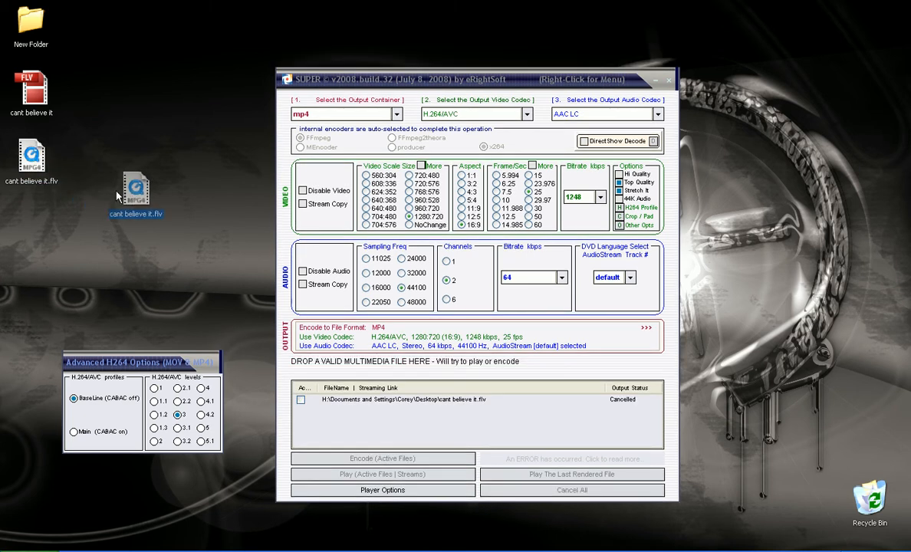
- Move the new cant believe it MP4 file onto the open desktop area
drag(136, 191, 161, 230)
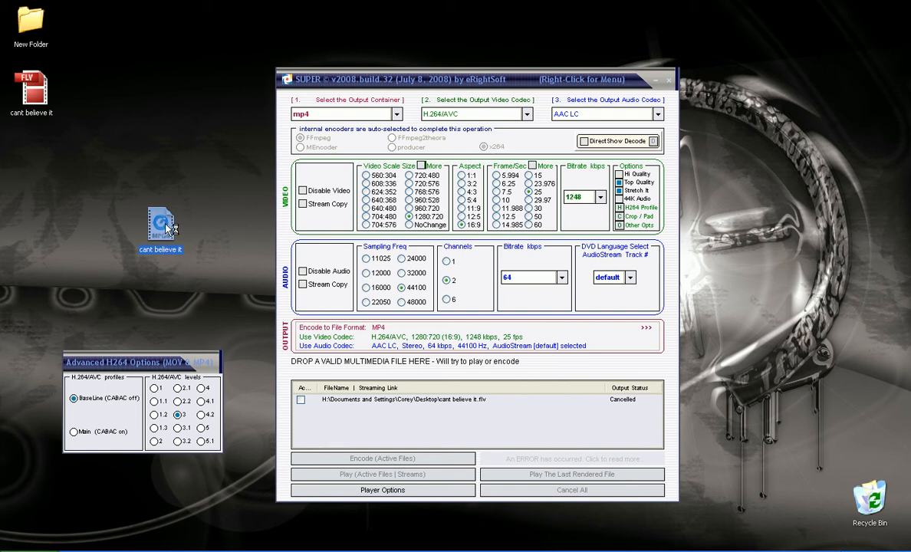
mouse_move(163, 226)
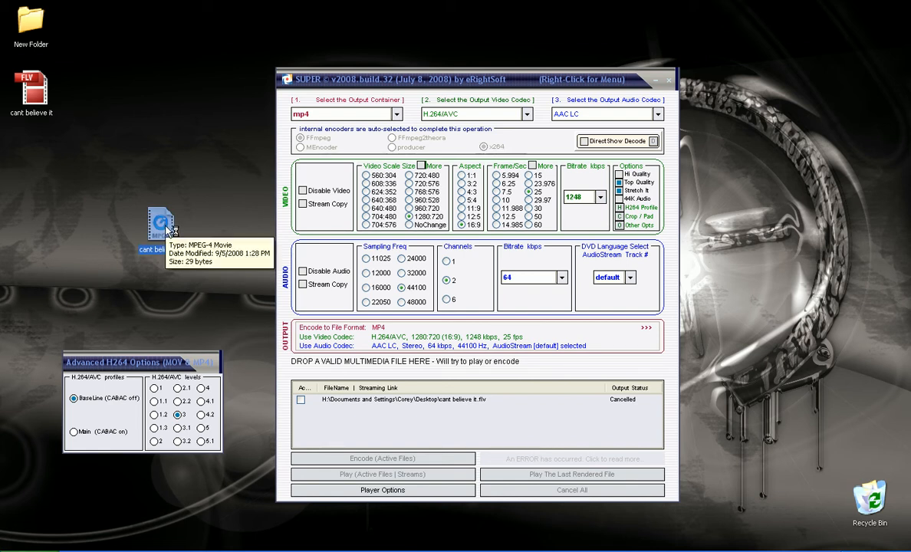
double_click(161, 226)
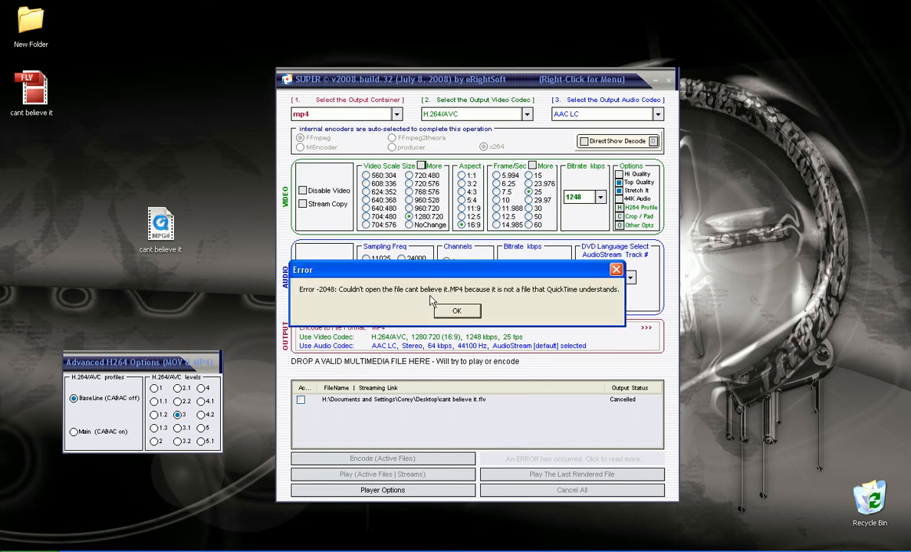
click(456, 311)
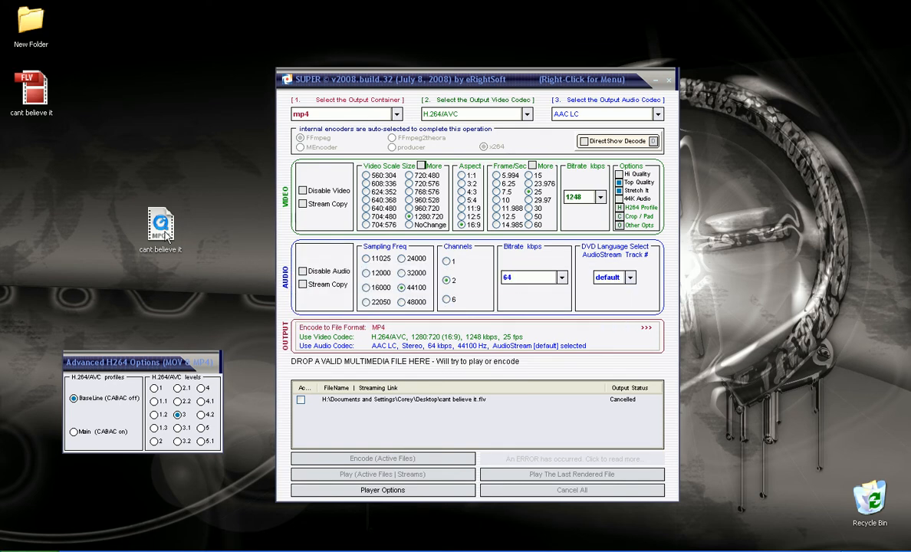